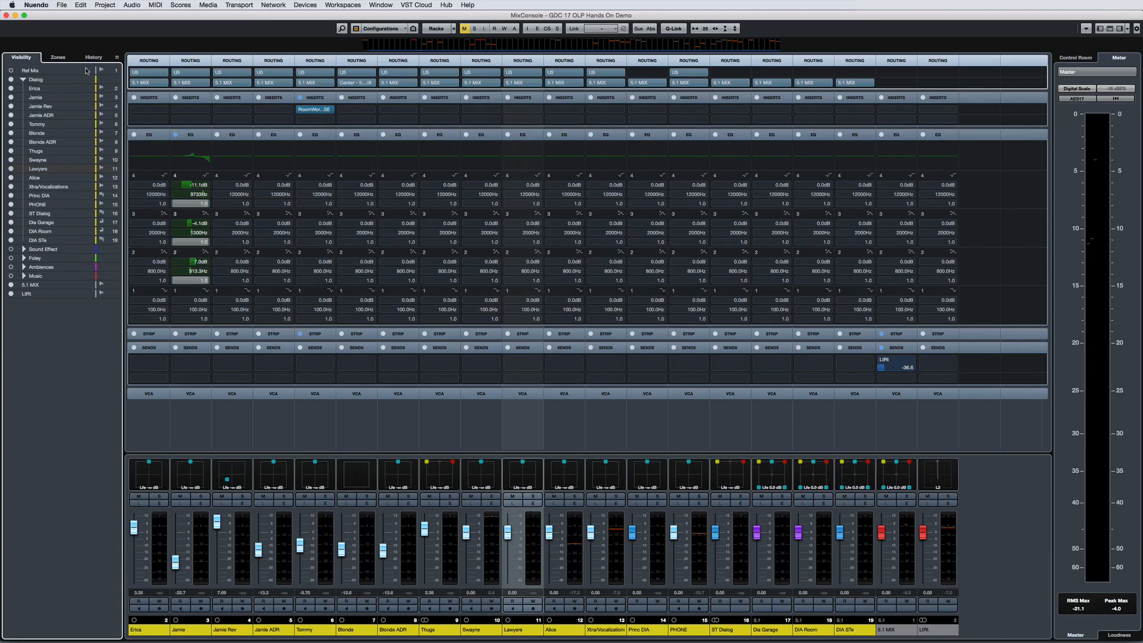
# Step: Show the History list of output, volume, panner and EQ actions in the MixConsole left zone
pyautogui.click(93, 57)
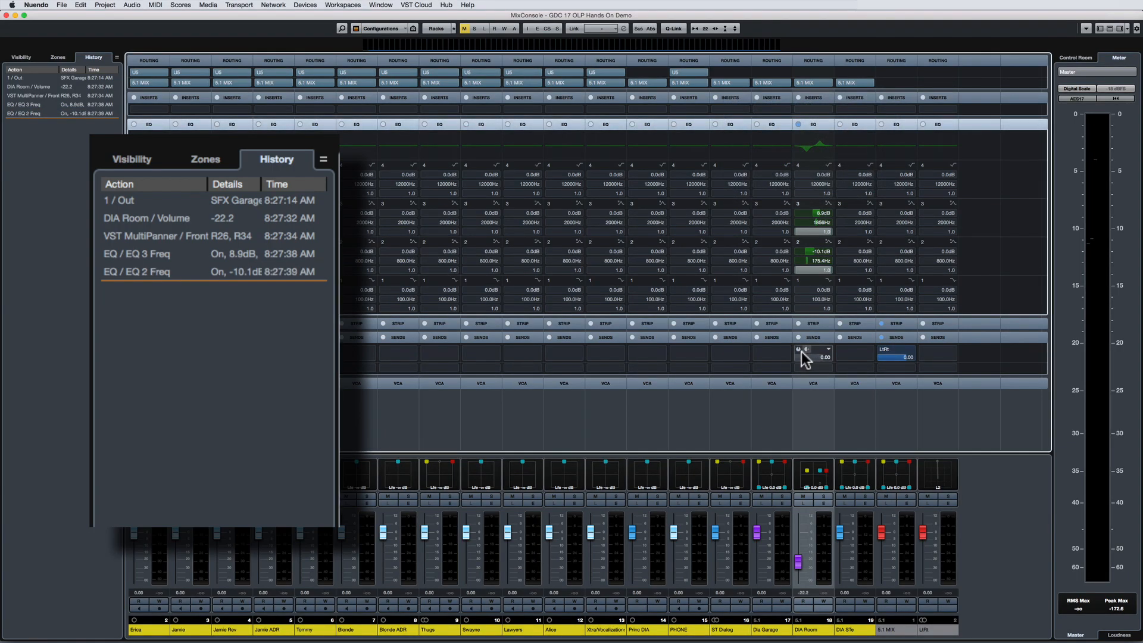
# Step: Step back via the VST MultiPanner entry, then forward to the Standard Compressor -51.5 threshold change
pyautogui.click(805, 349)
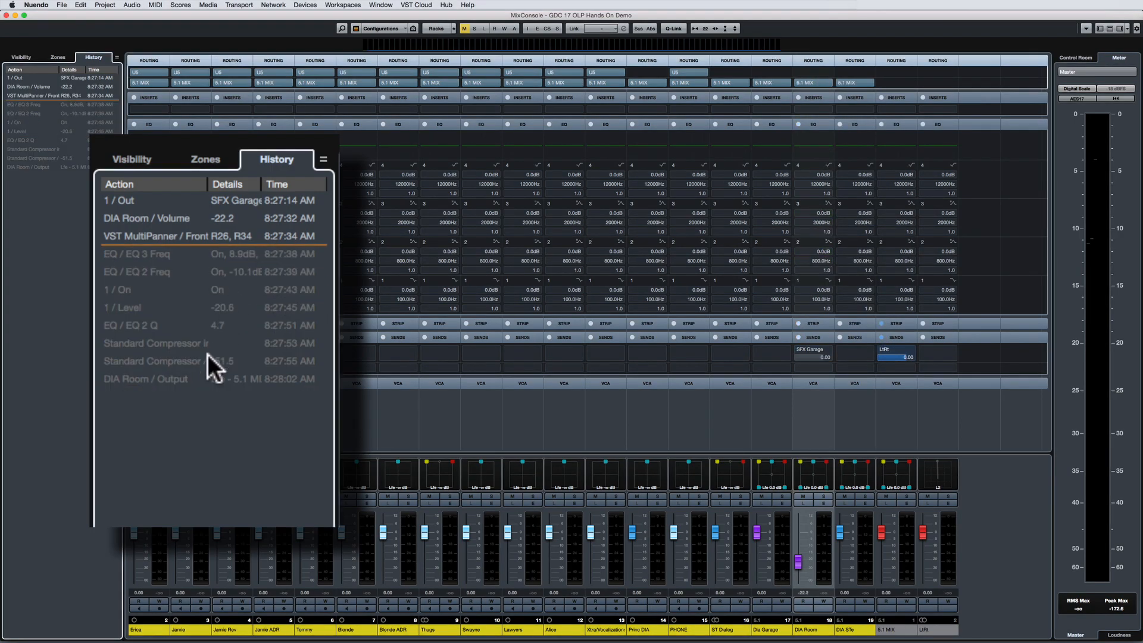
pyautogui.click(155, 361)
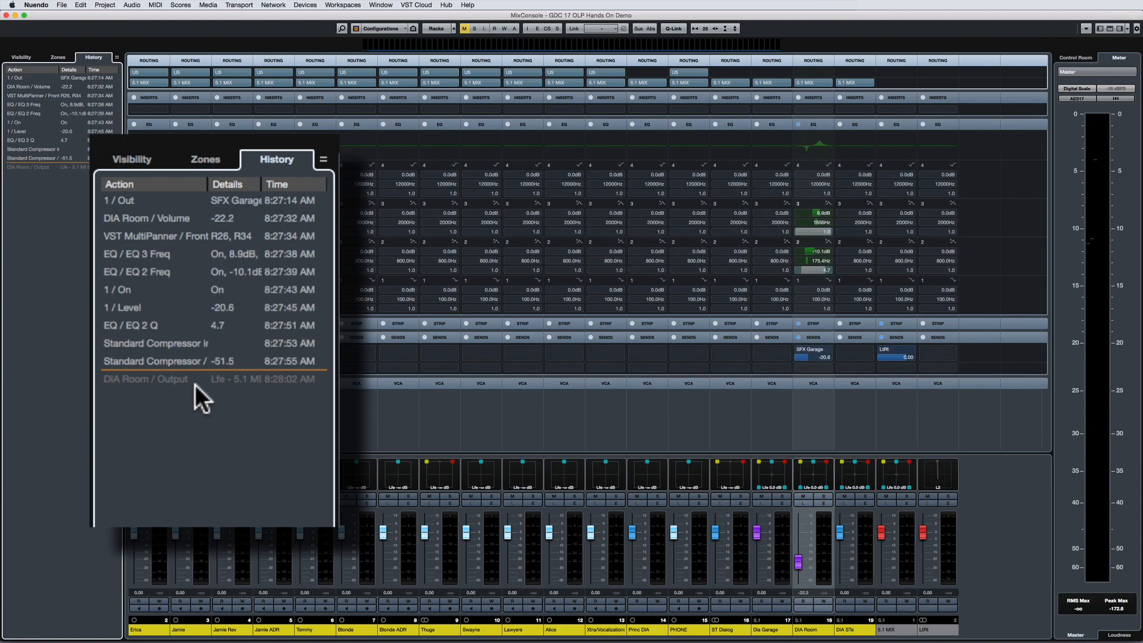
pyautogui.click(146, 379)
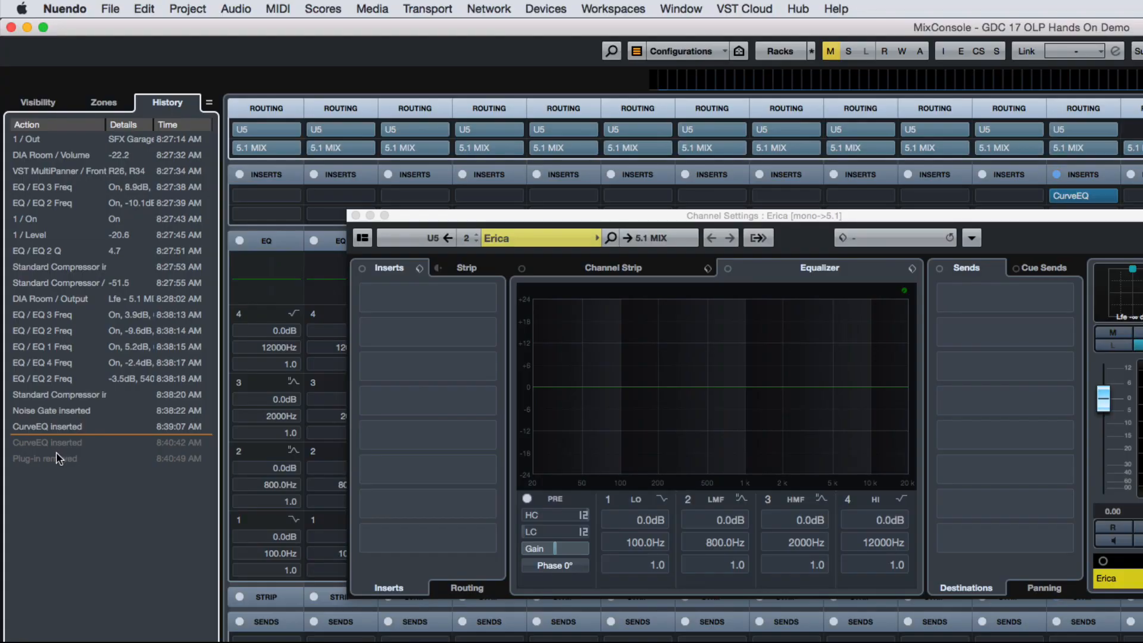
# Step: Redo the second 'CurveEQ inserted' action so CurveEQ returns to Erica's inserts
pyautogui.click(46, 442)
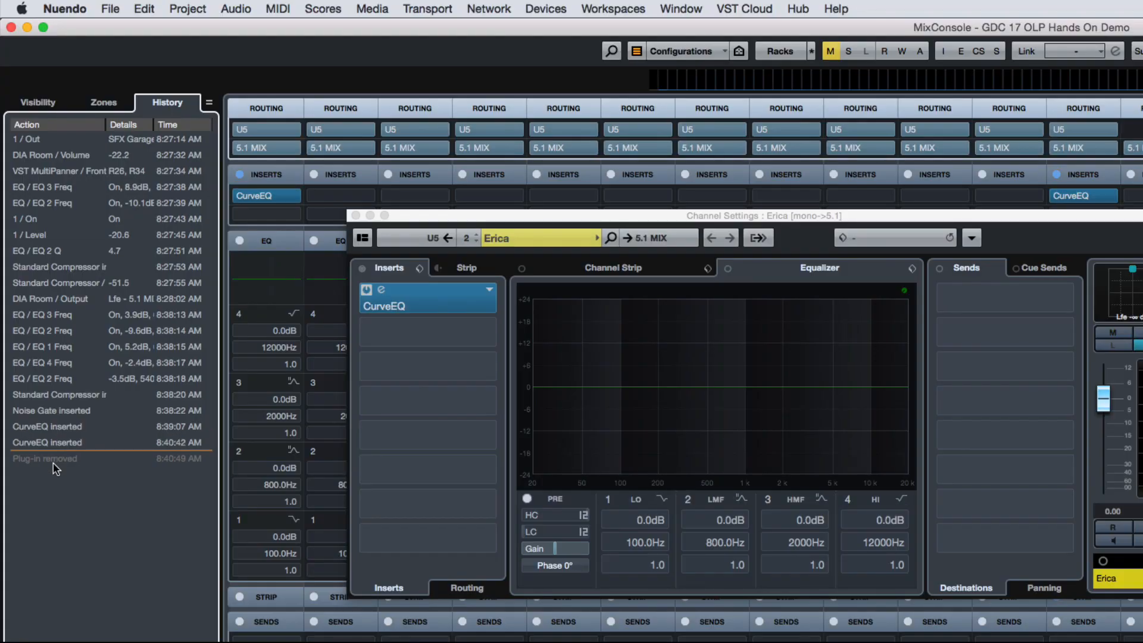